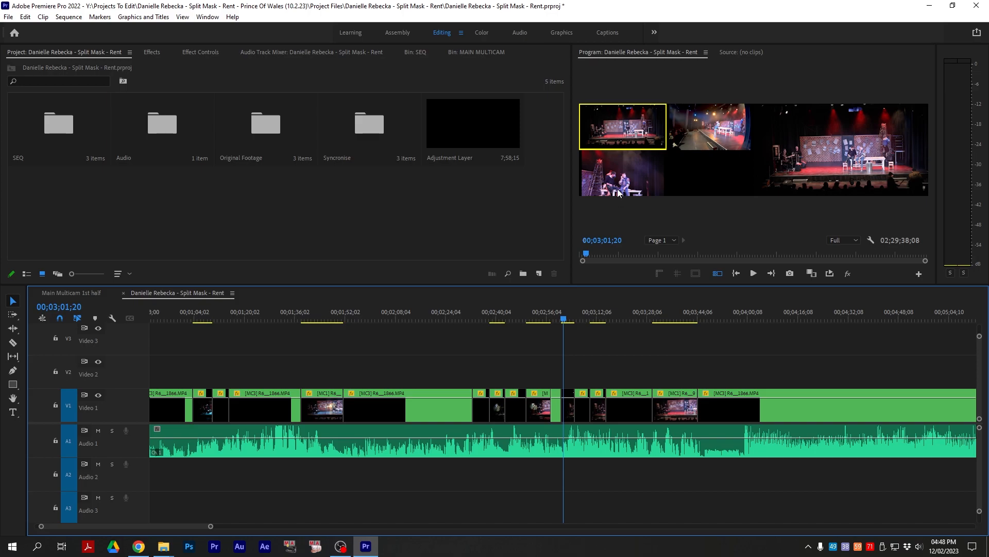
{"action": "mouse_move", "coordinate": [442, 321]}
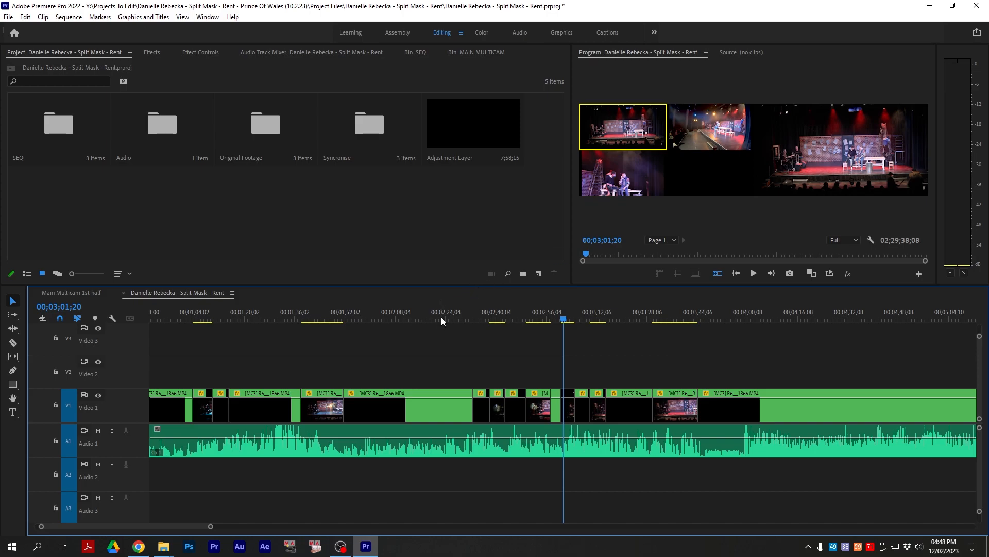
Park the playhead at about 00;02;22;11 in the Split Mask - Rent sequence.
{"action": "left_click", "coordinate": [440, 318]}
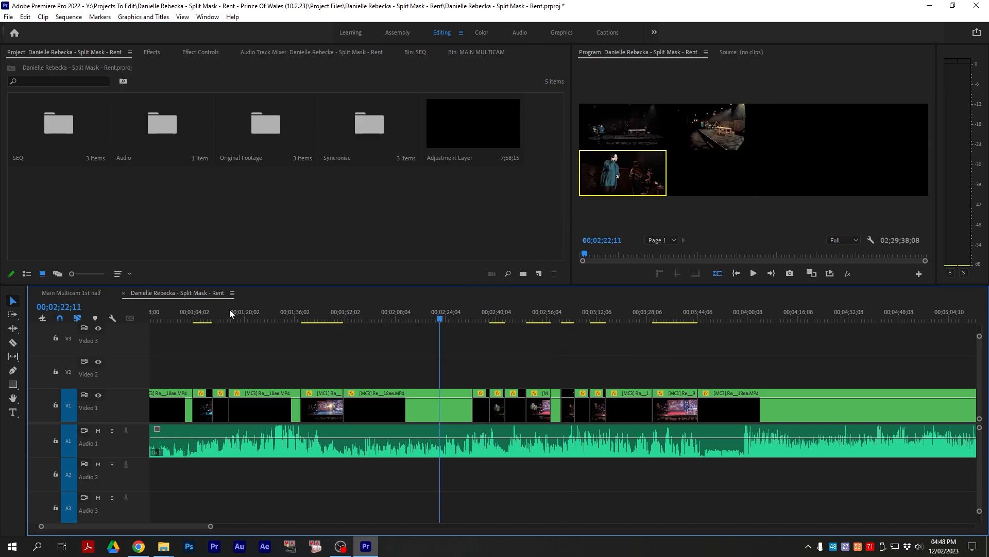
{"action": "mouse_move", "coordinate": [94, 295]}
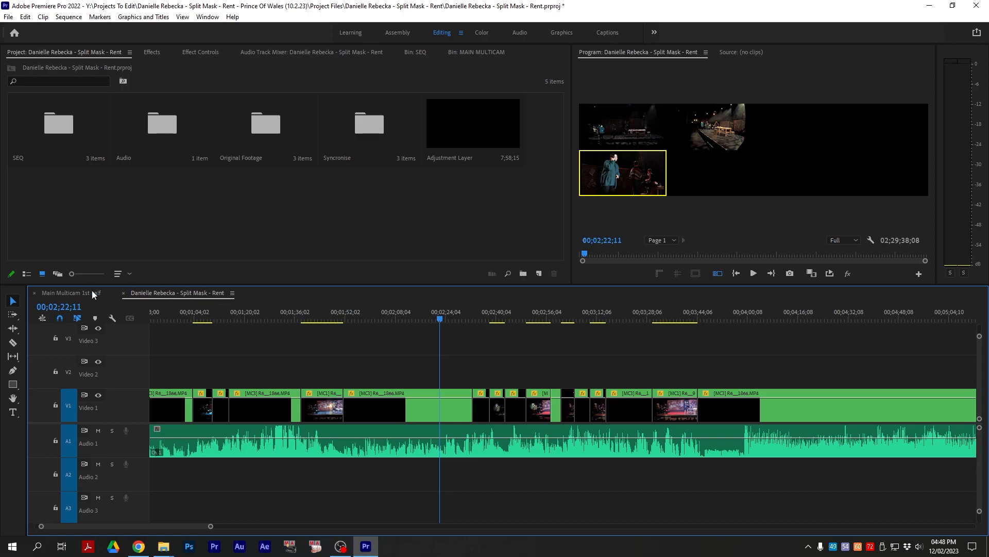
Park around 25:37 in Main Multicam 1st half and select the first V3 camera clip.
{"action": "left_click", "coordinate": [66, 291]}
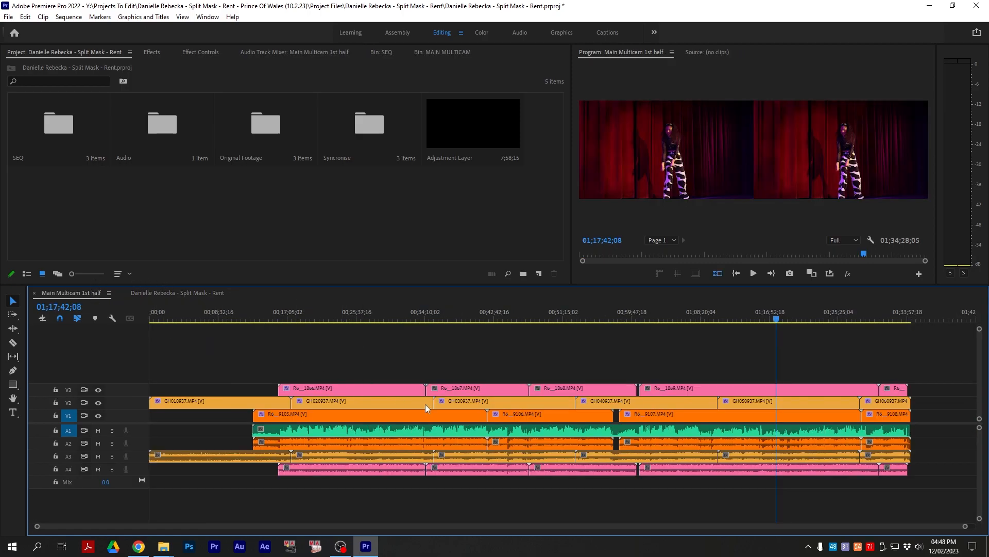
{"action": "left_click", "coordinate": [390, 312]}
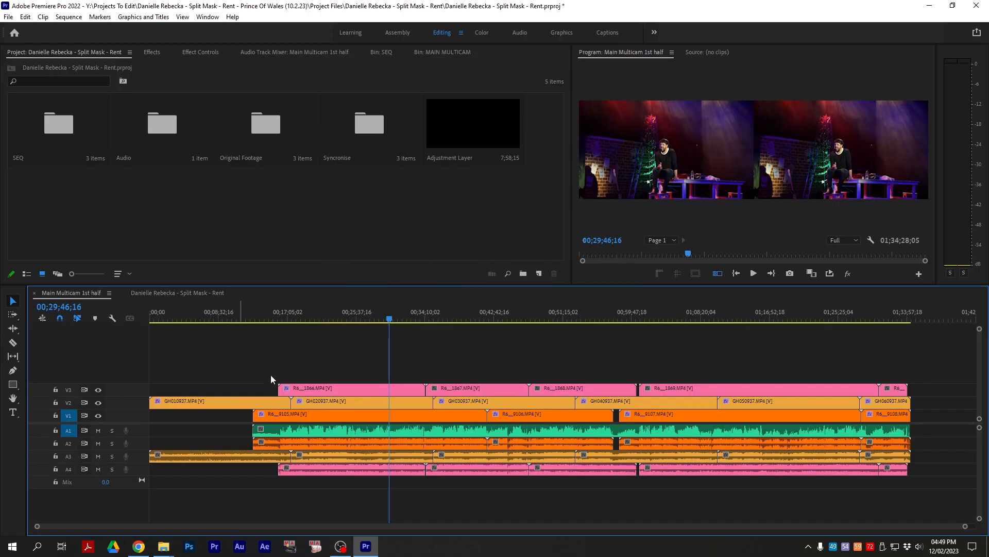
{"action": "left_click", "coordinate": [351, 388]}
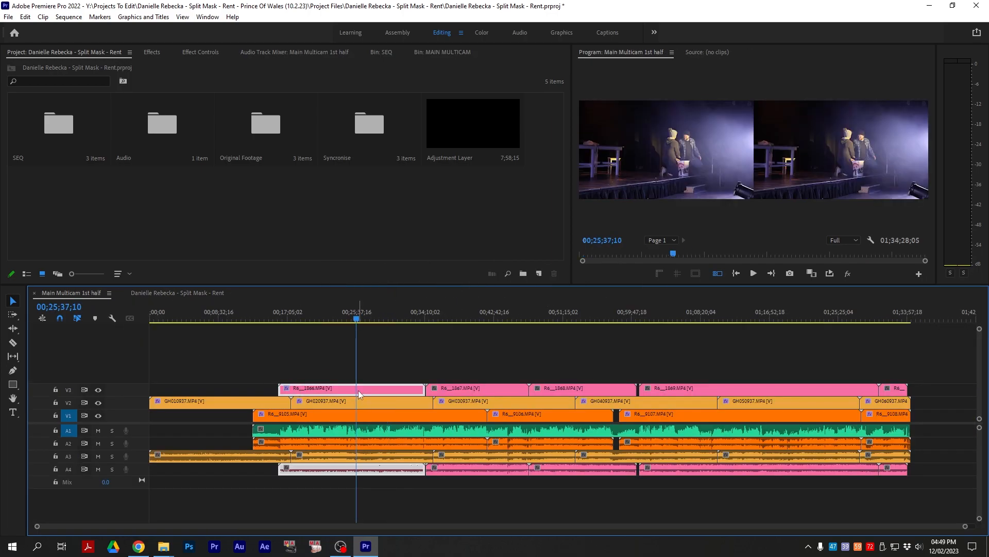
Reveal the selected camera clip in the Processed Clips bin, then return to Split Mask - Rent.
{"action": "right_click", "coordinate": [352, 389]}
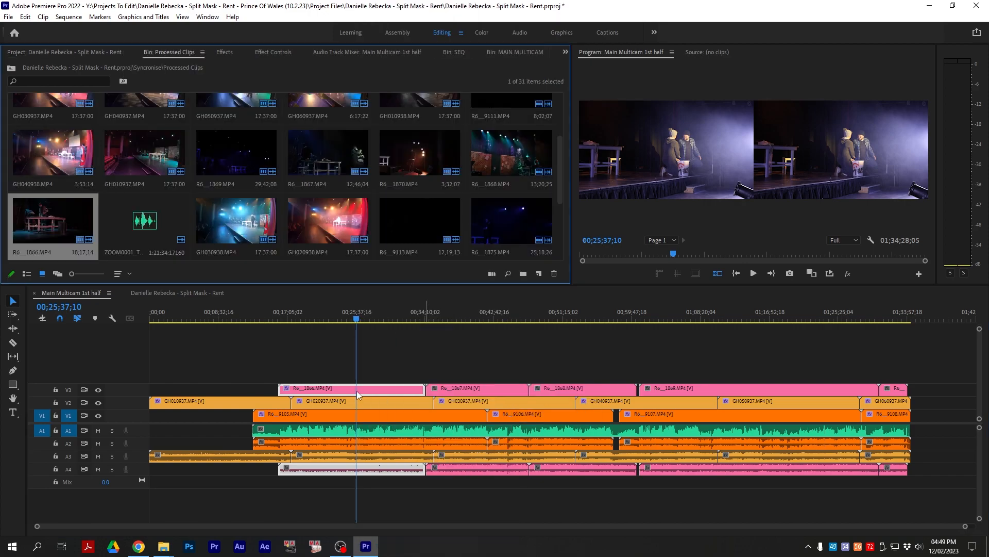
{"action": "right_click", "coordinate": [356, 394]}
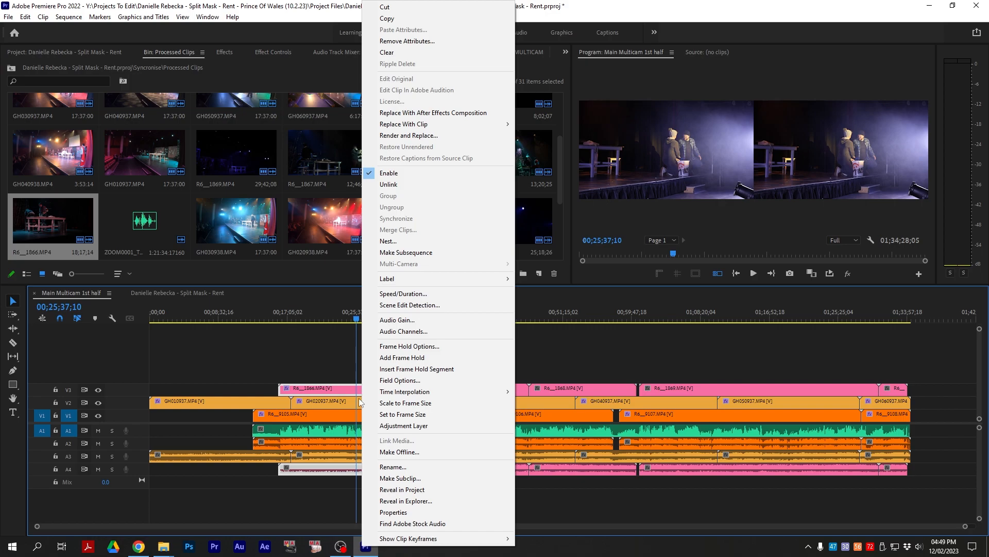
{"action": "mouse_move", "coordinate": [444, 133]}
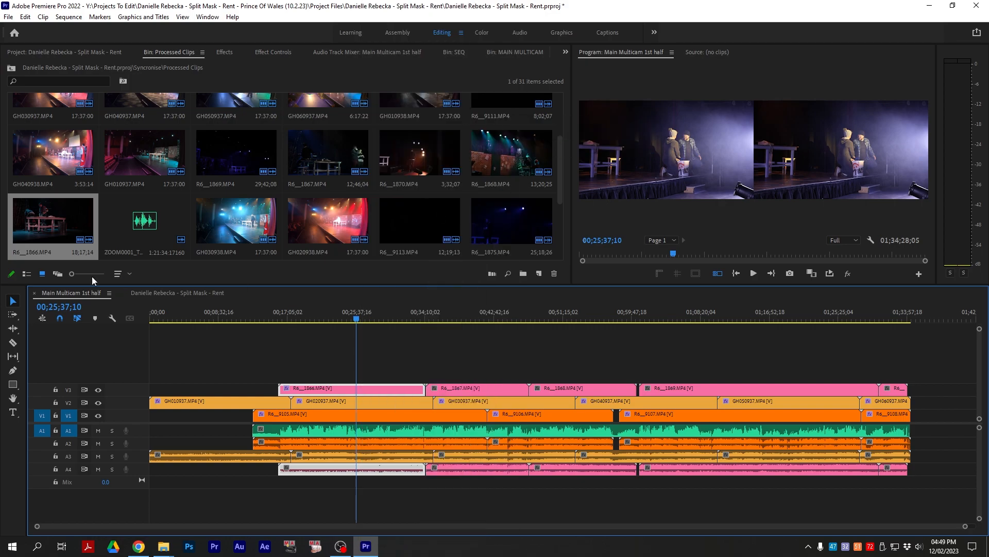
{"action": "left_click", "coordinate": [178, 292]}
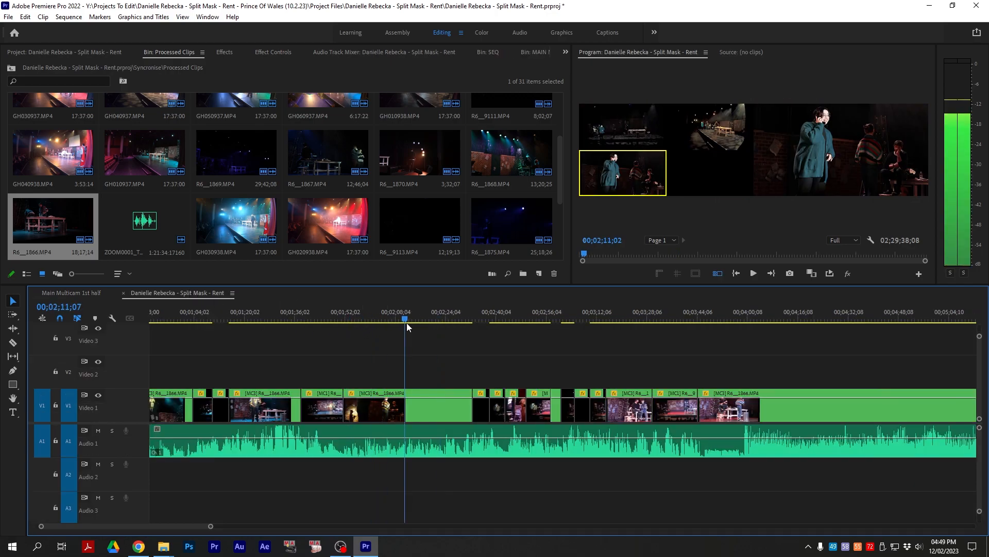
Bring up Main Multicam 1st half, whose clips preview black around 25:37.
{"action": "left_click", "coordinate": [482, 318]}
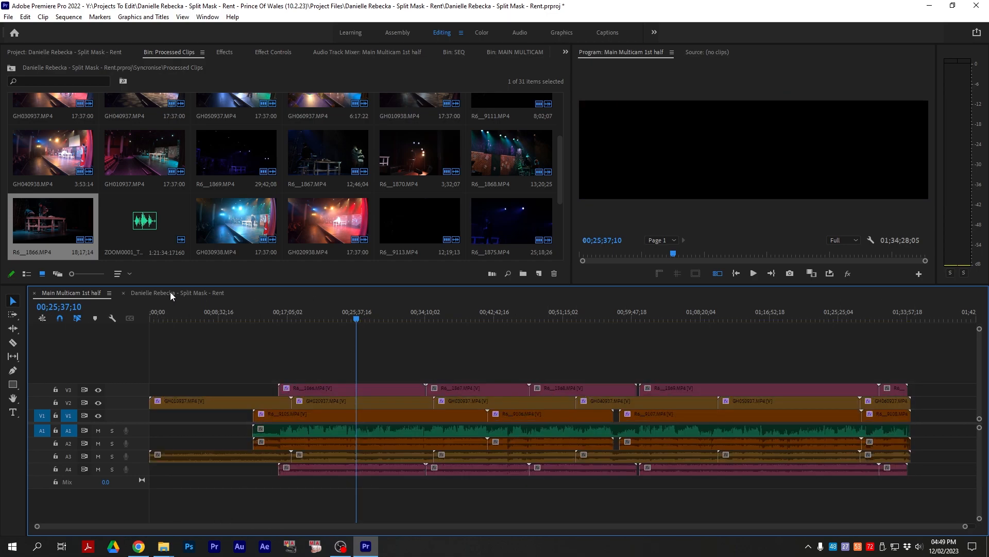
Toggle between Split Mask - Rent and Main Multicam 1st half so the multicam clip shows stage video again.
{"action": "left_click", "coordinate": [178, 291]}
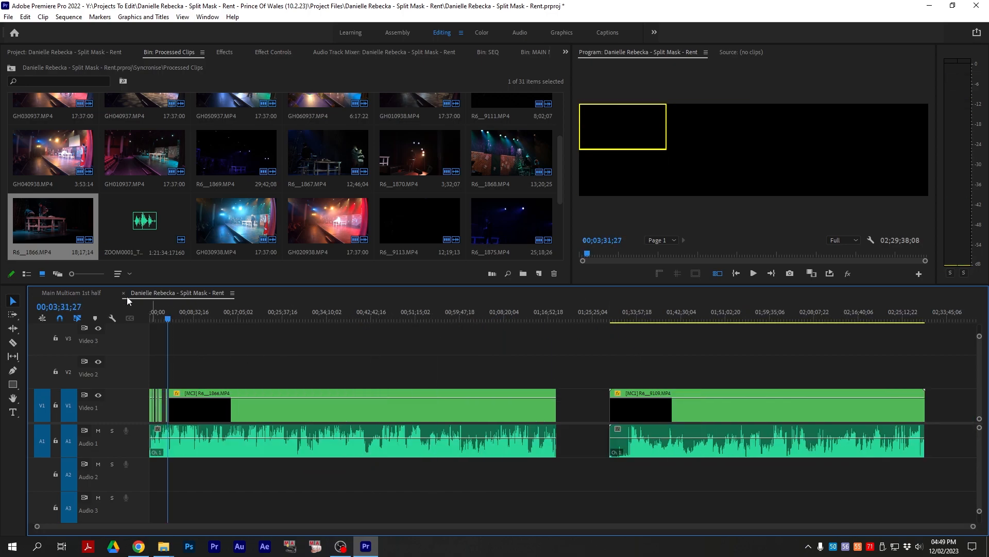
{"action": "left_click", "coordinate": [698, 318]}
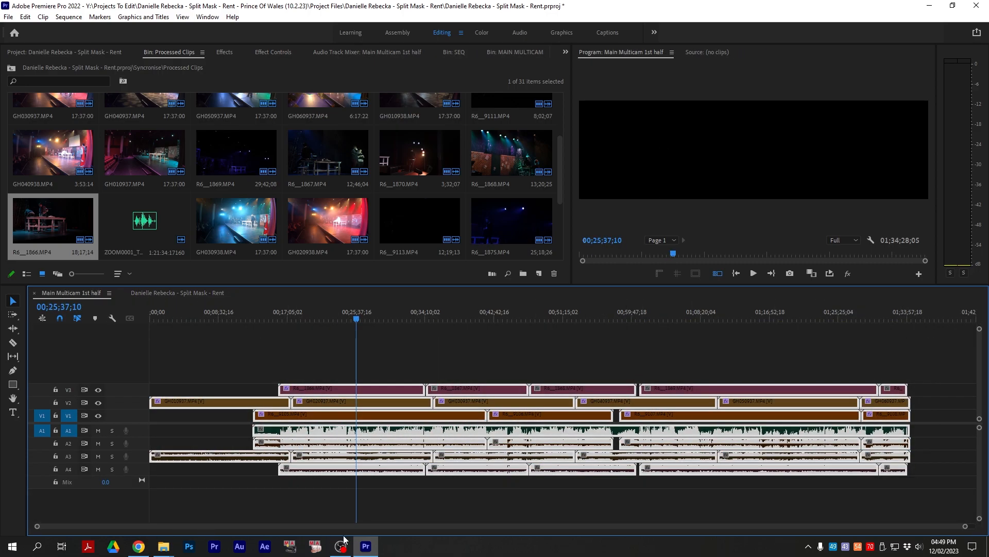
{"action": "left_click", "coordinate": [176, 292]}
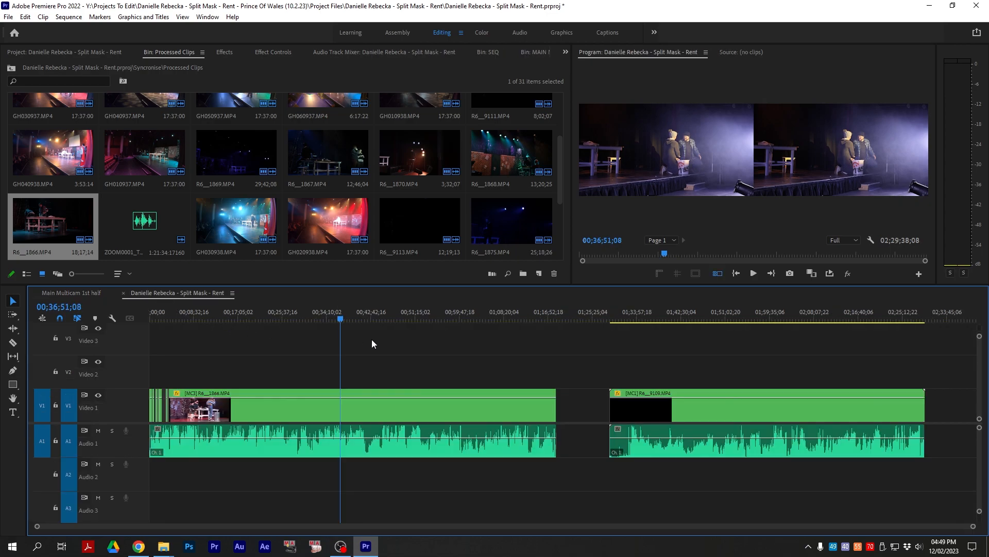